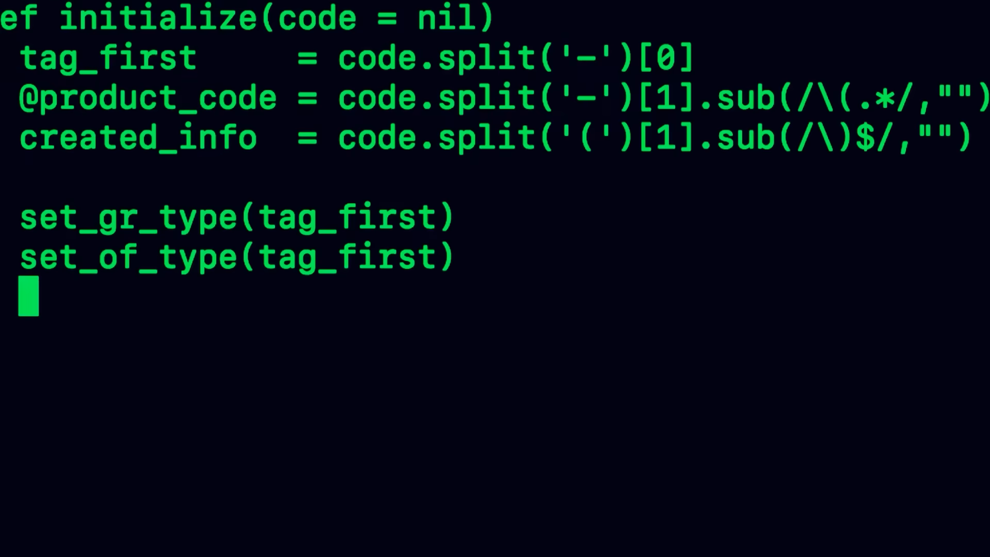
{"action": "type", "text": "set_cre"}
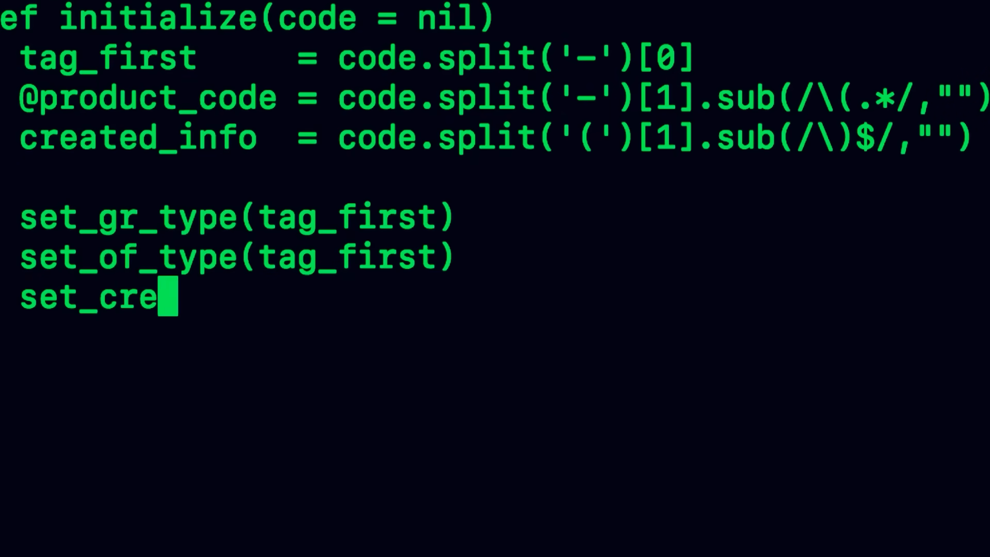